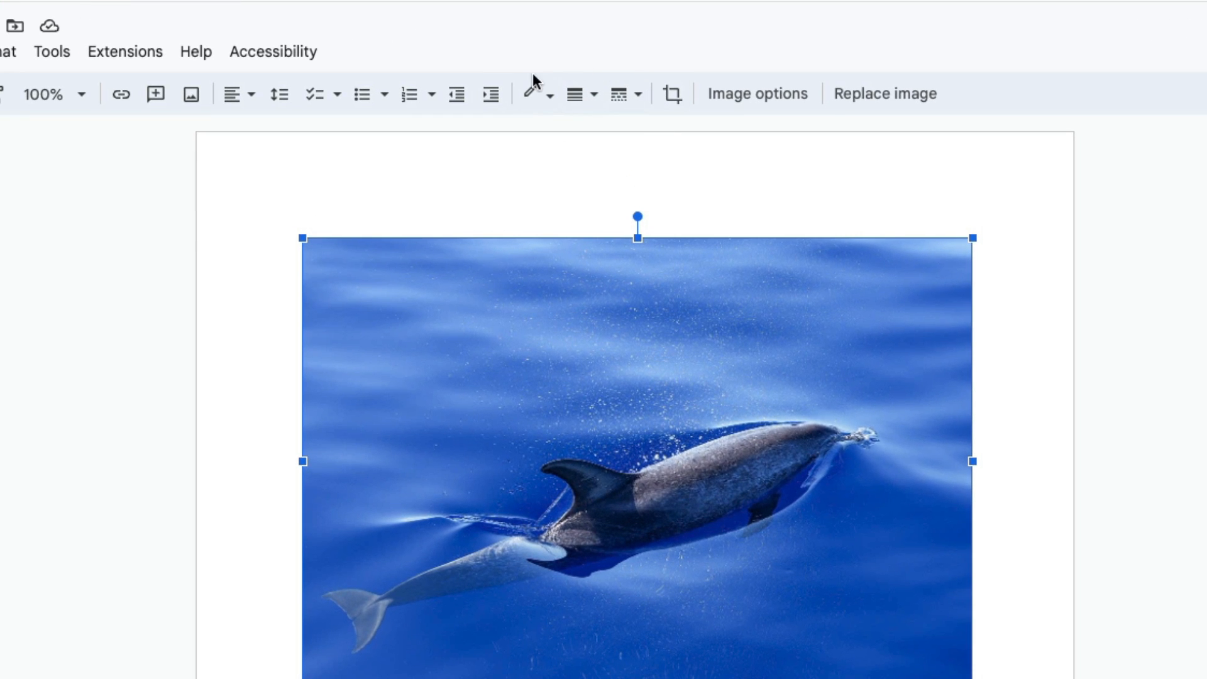
pyautogui.moveTo(607, 126)
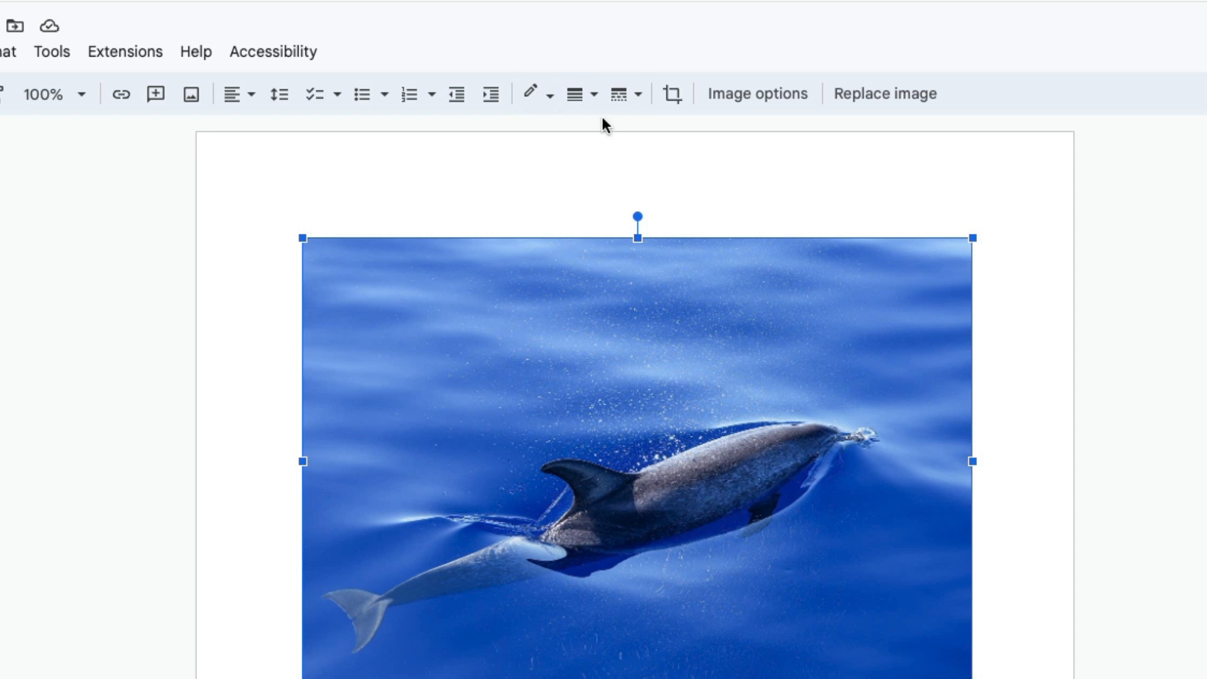
pyautogui.moveTo(530, 93)
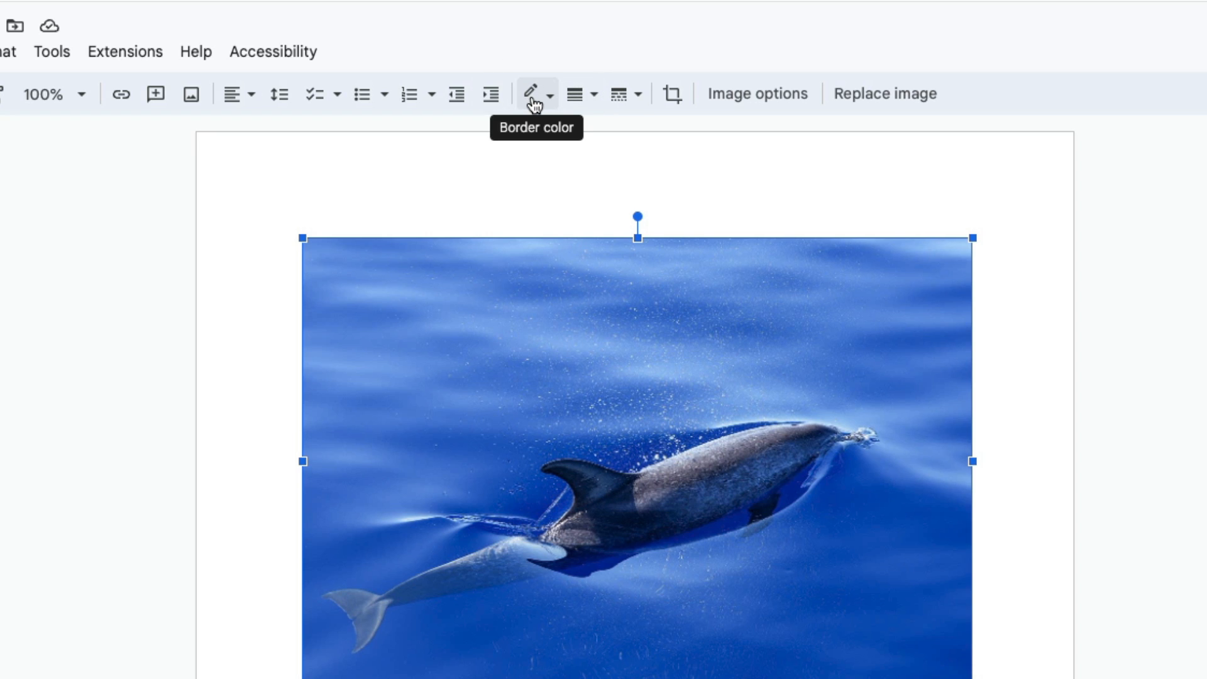
pyautogui.moveTo(577, 94)
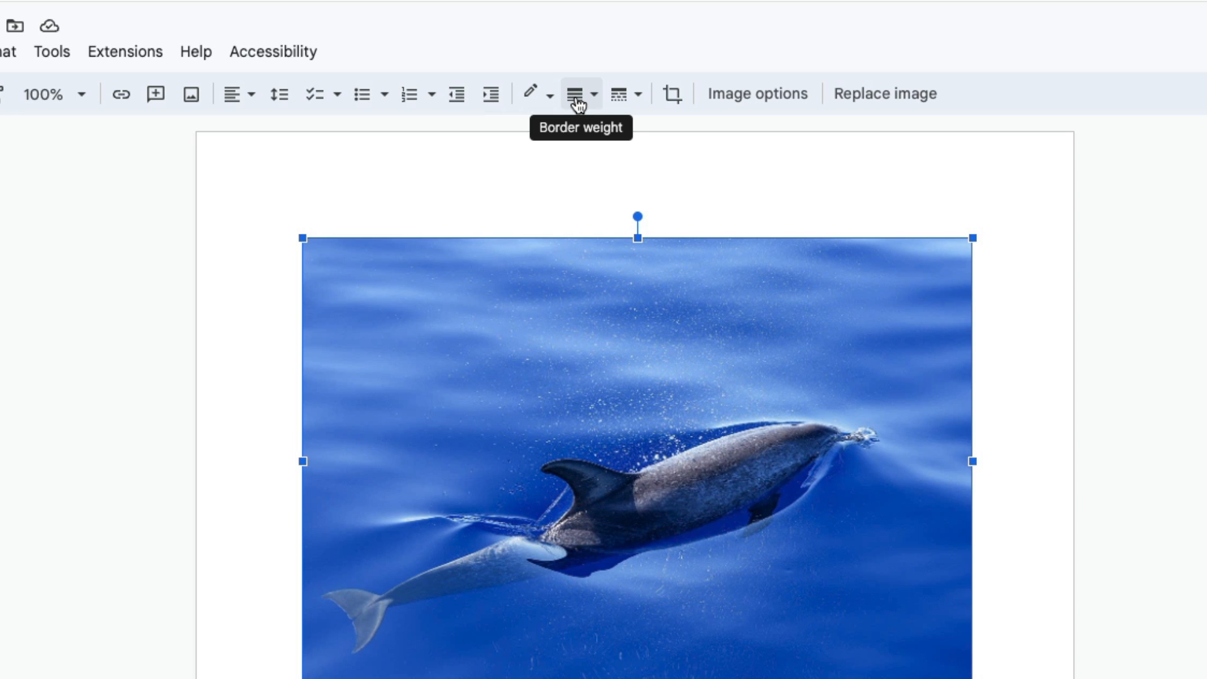
pyautogui.moveTo(616, 95)
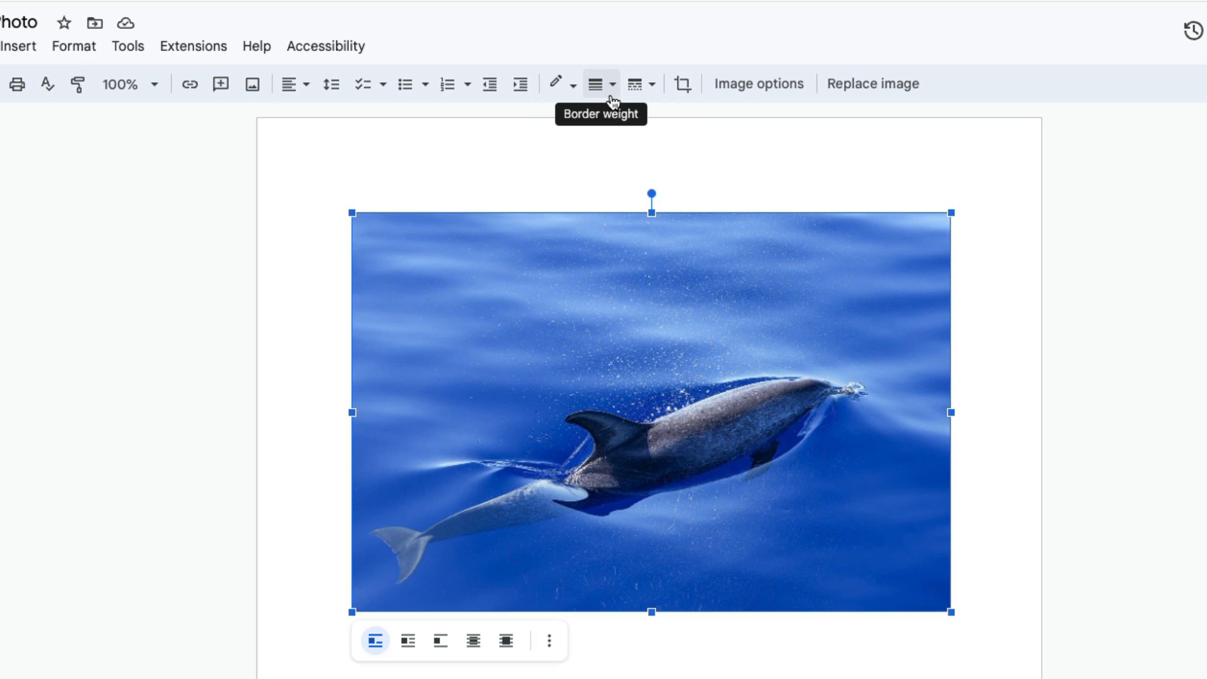
# Set the dolphin photo's border weight to 4pt, then raise it to 24pt.
pyautogui.click(596, 84)
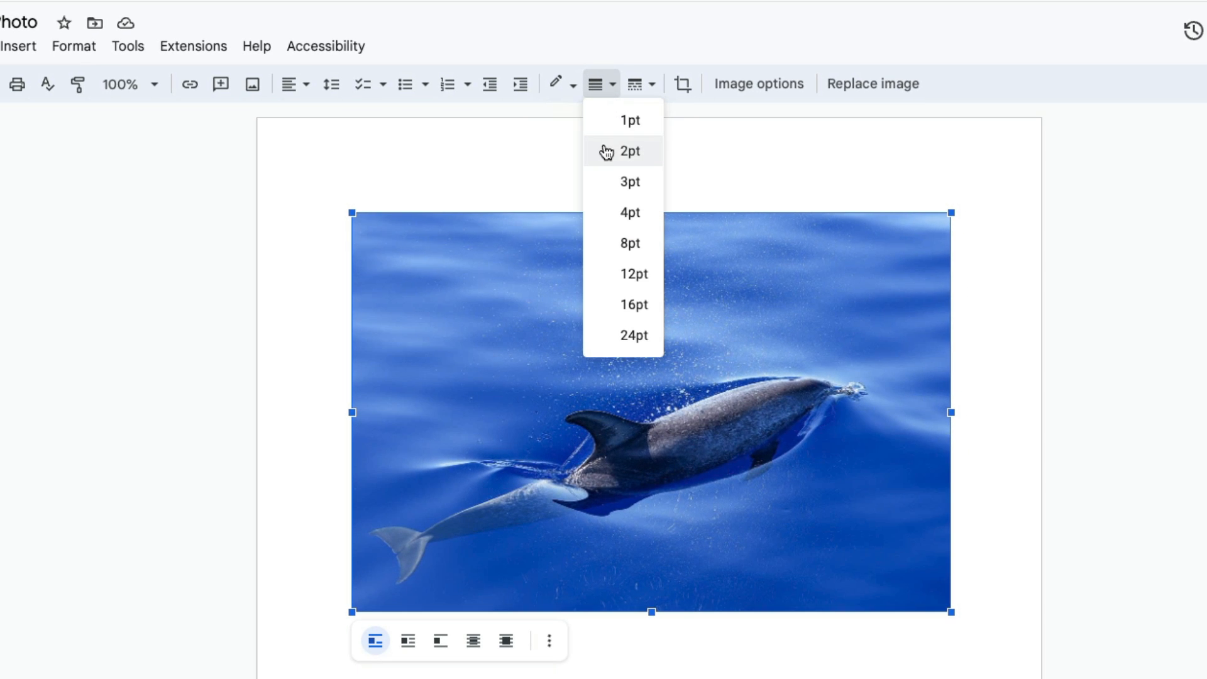
pyautogui.moveTo(631, 213)
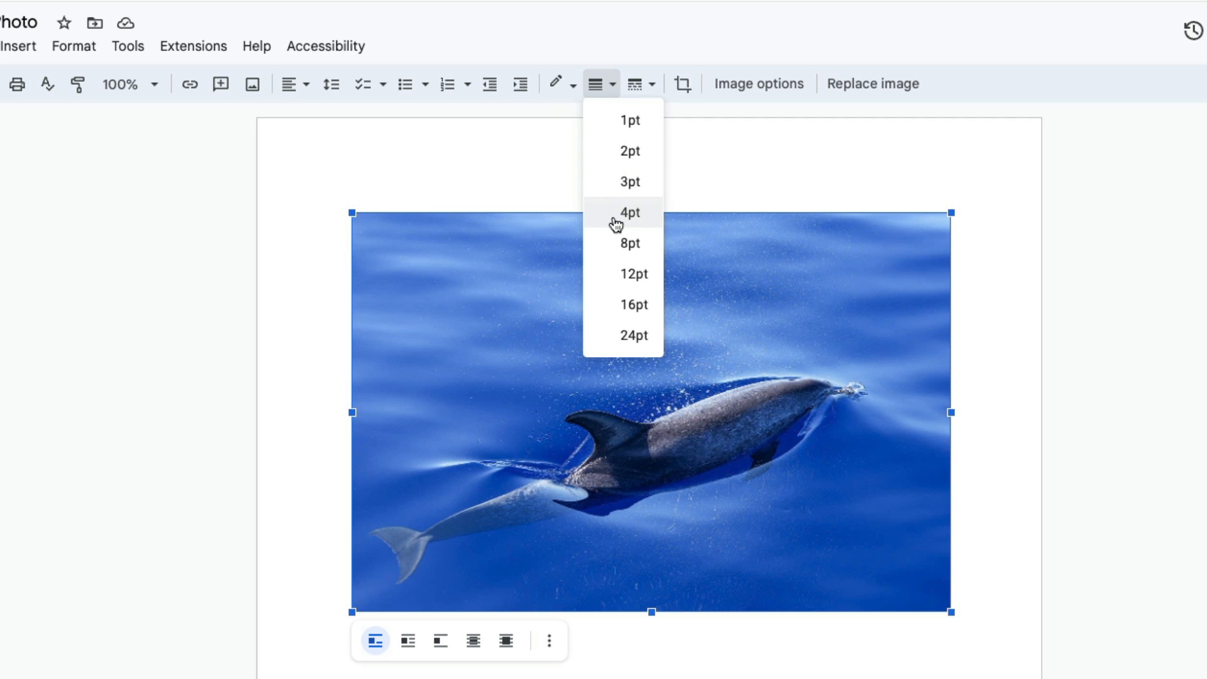
pyautogui.click(631, 212)
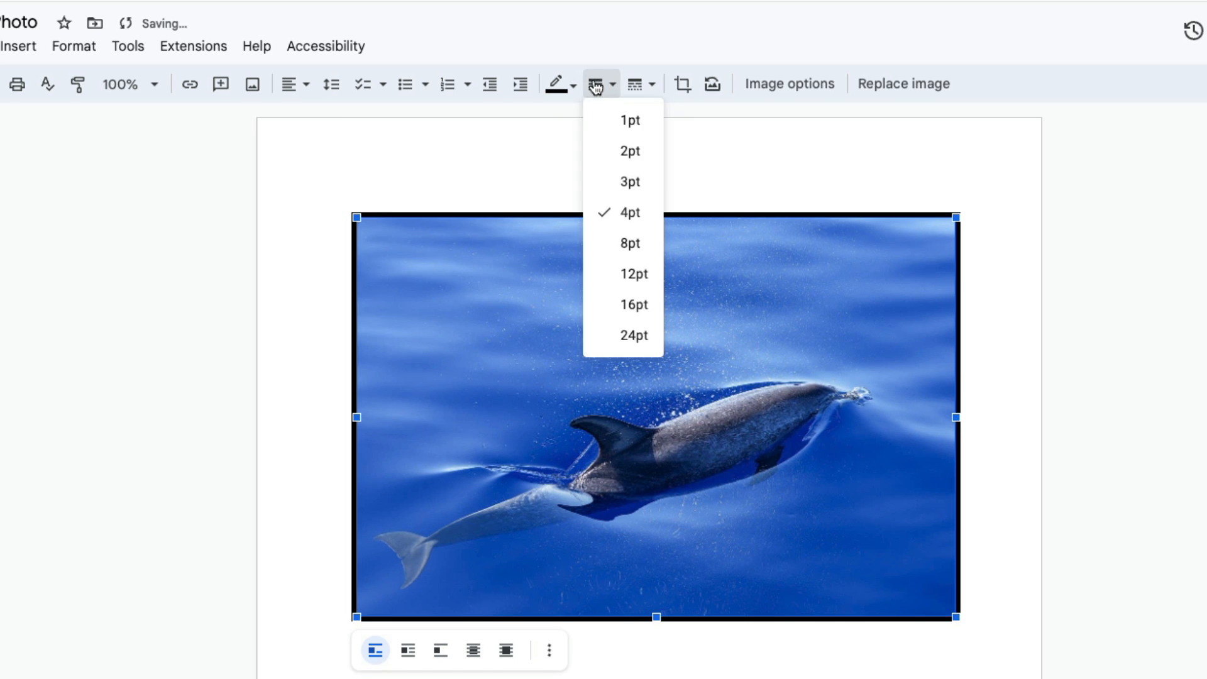
pyautogui.moveTo(630, 335)
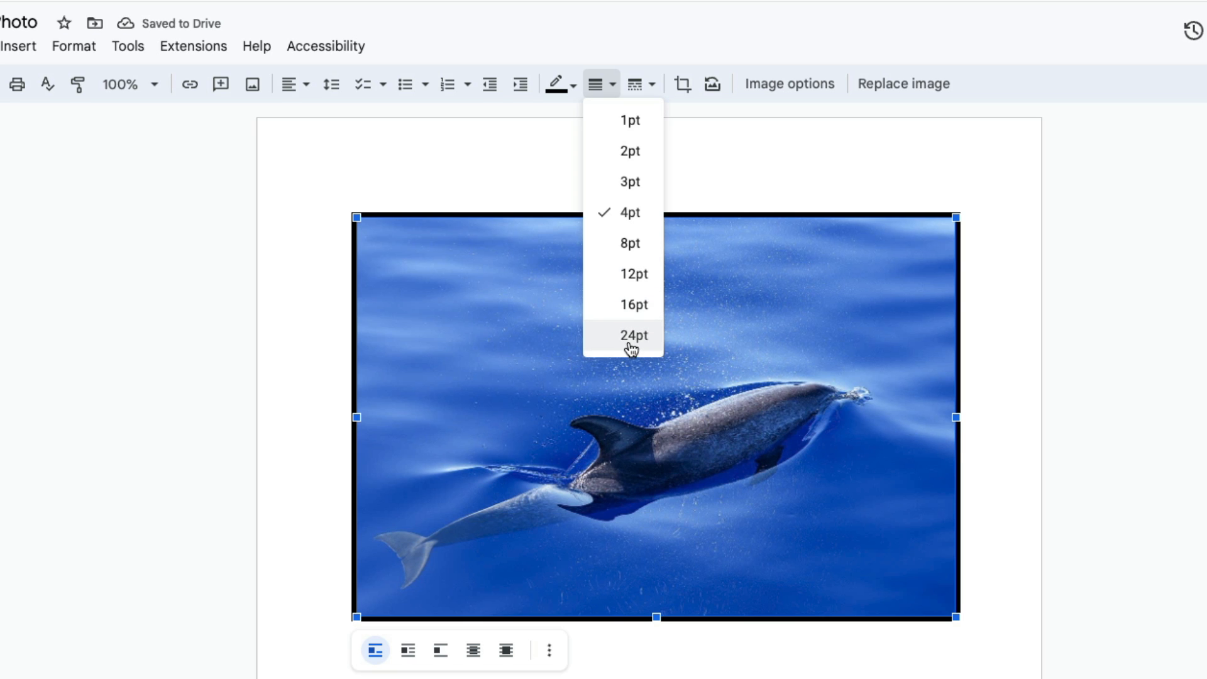
pyautogui.click(634, 335)
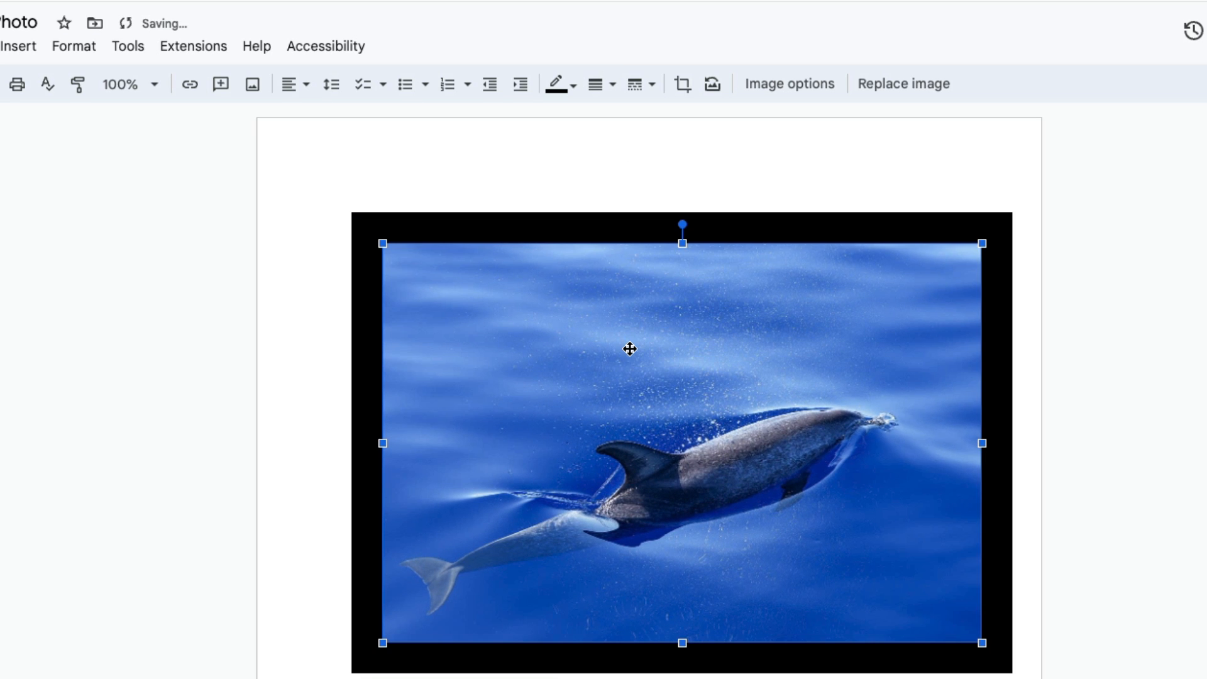
pyautogui.moveTo(629, 566)
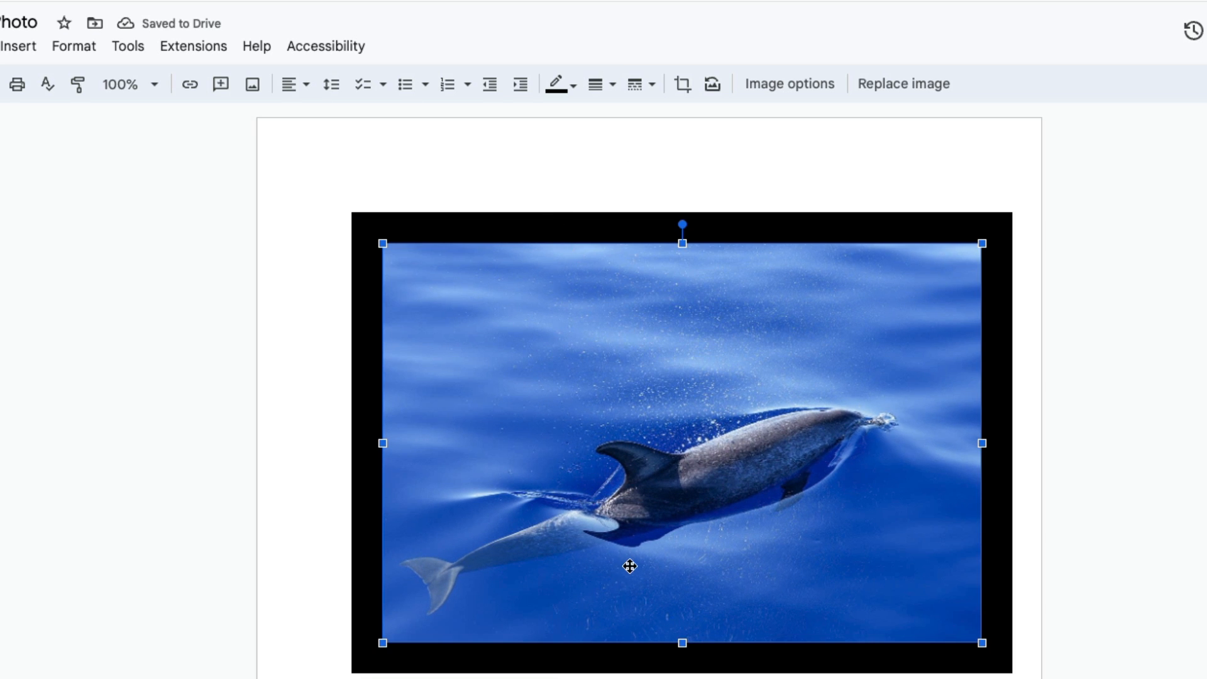
pyautogui.moveTo(619, 166)
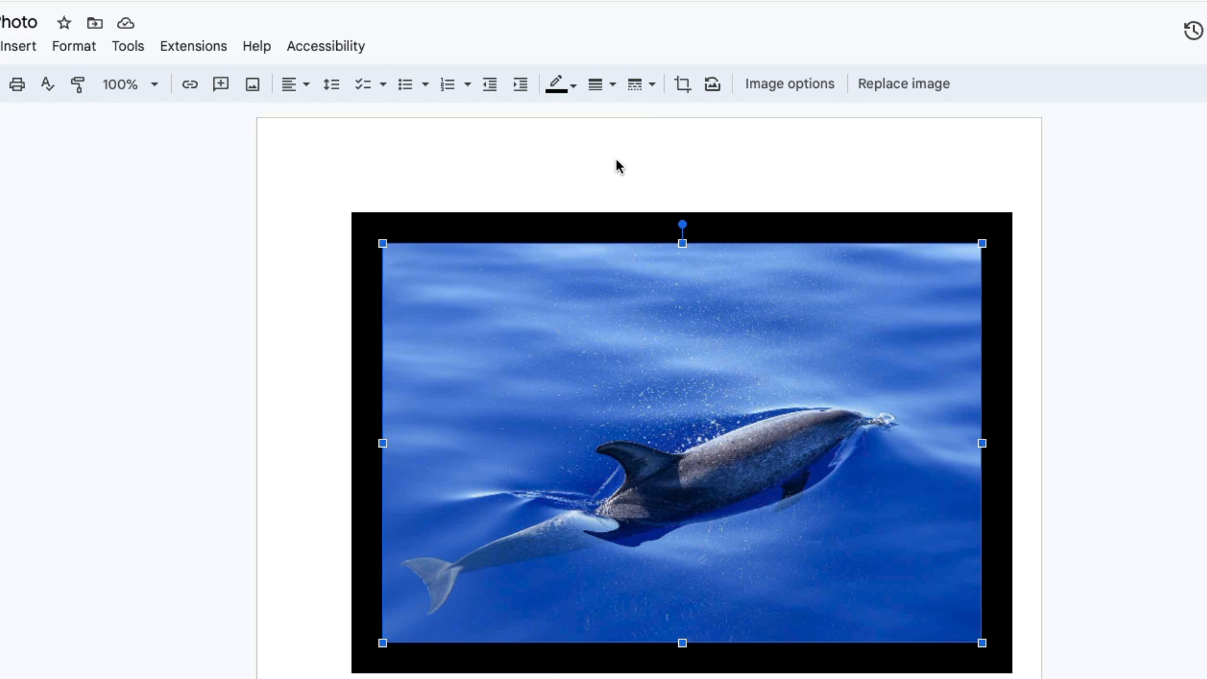
pyautogui.moveTo(634, 83)
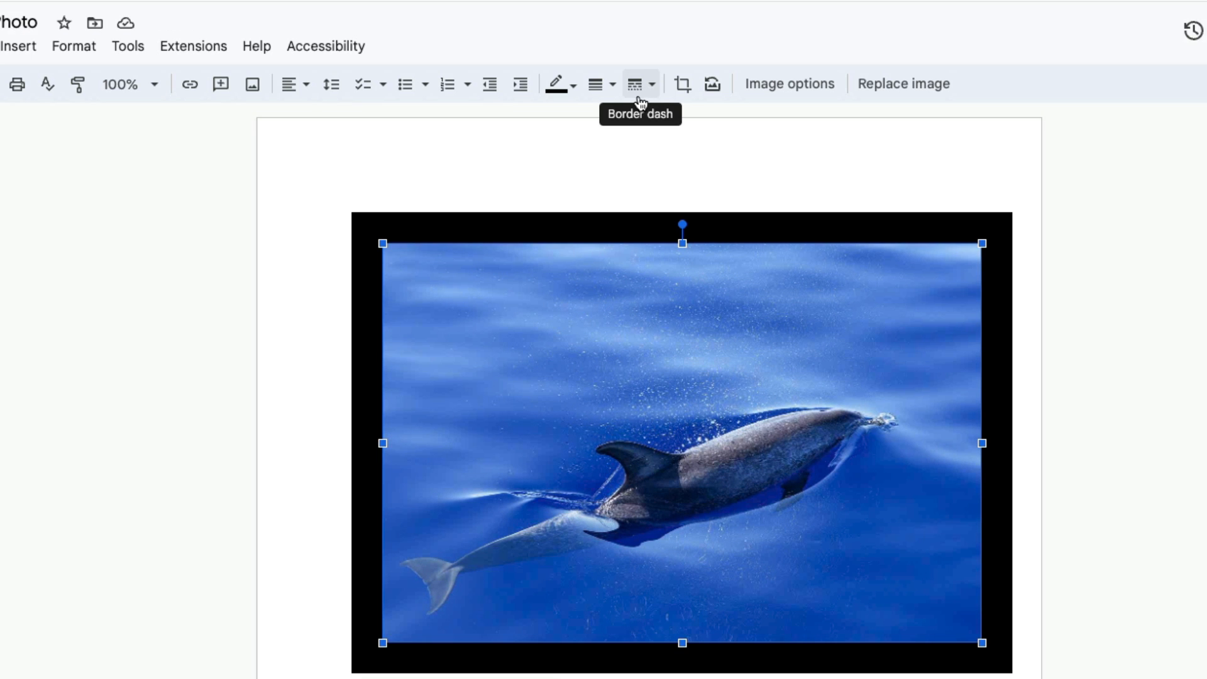
pyautogui.click(636, 84)
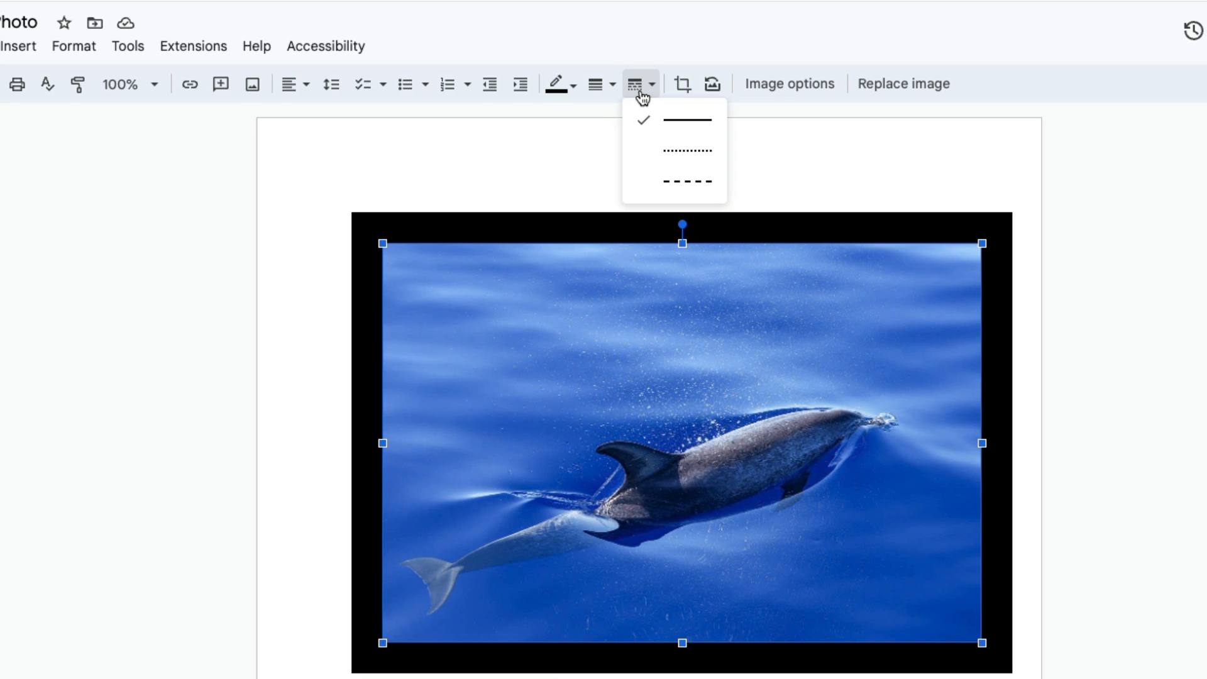
pyautogui.moveTo(674, 150)
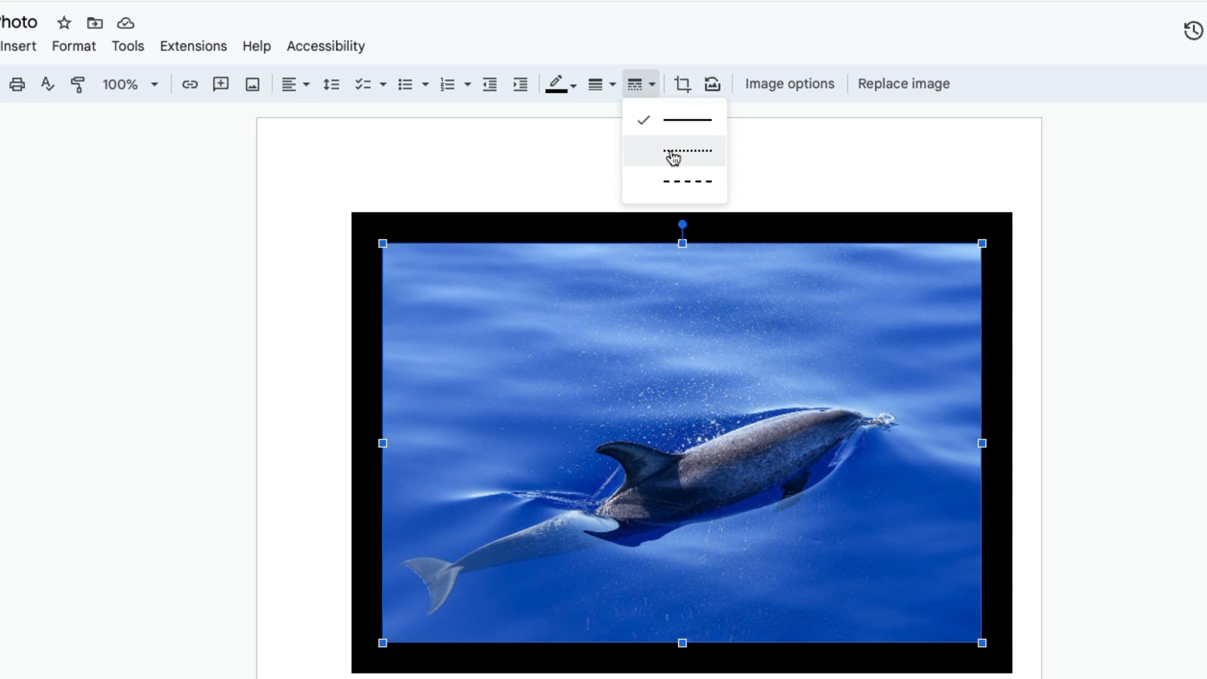
pyautogui.click(685, 149)
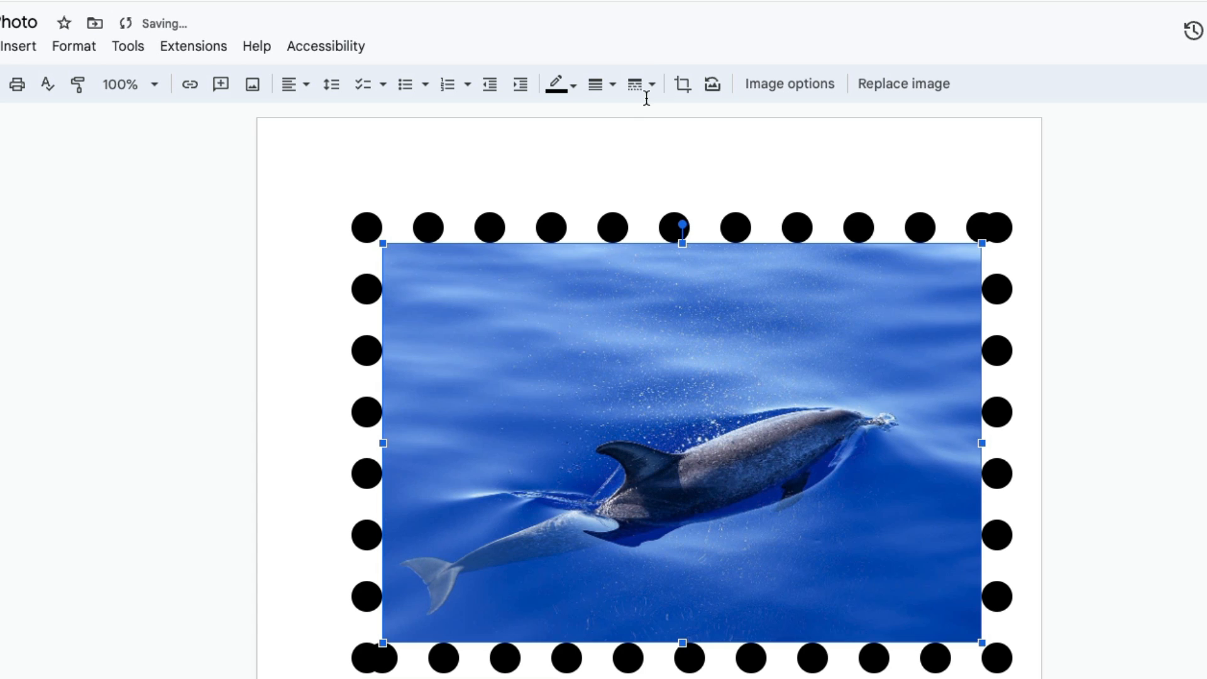
pyautogui.click(635, 83)
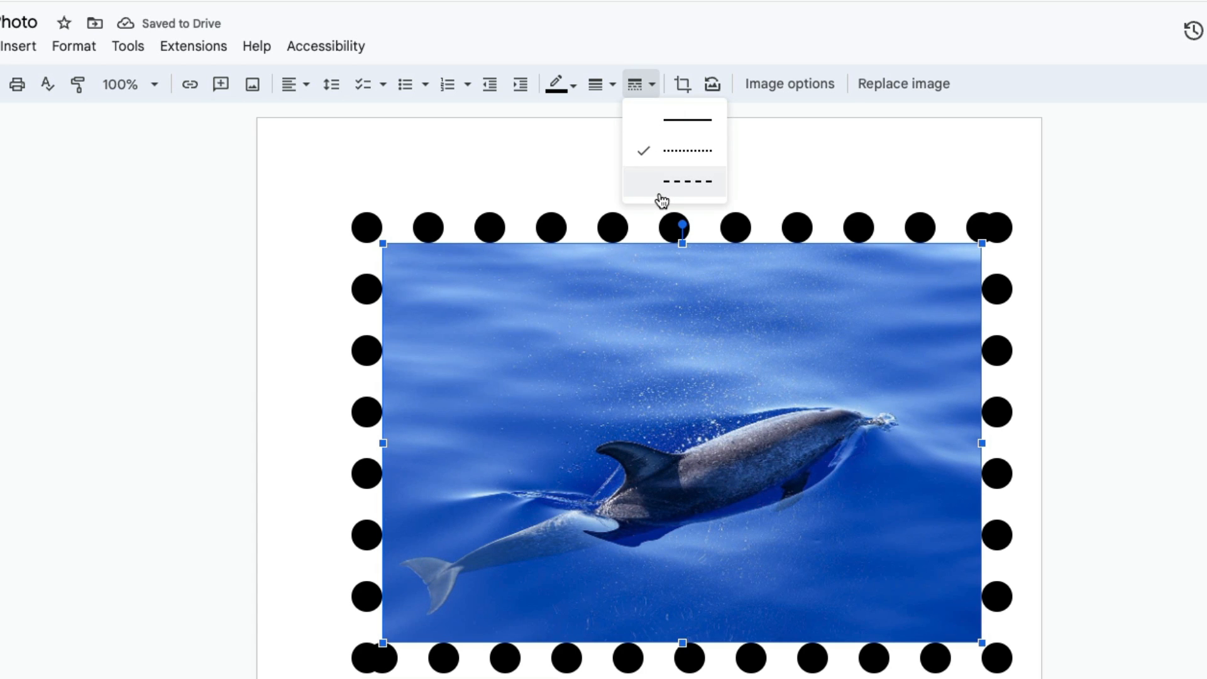
pyautogui.click(685, 181)
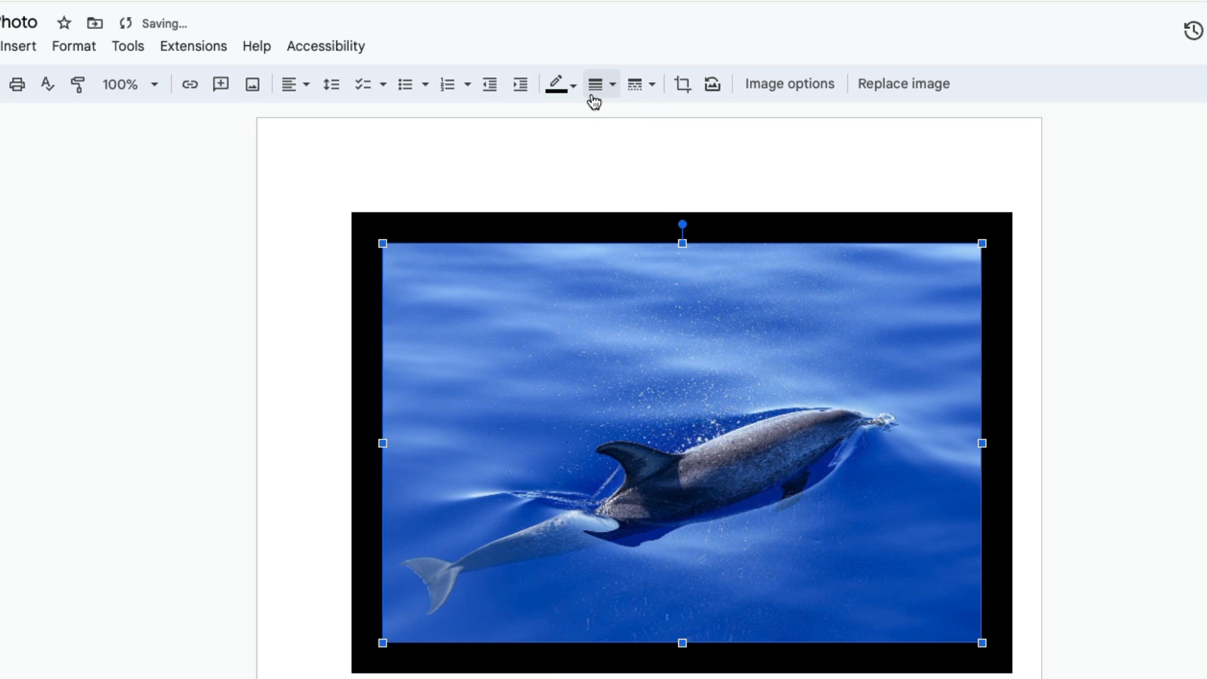
# Reduce the photo's border weight to 8pt.
pyautogui.click(601, 85)
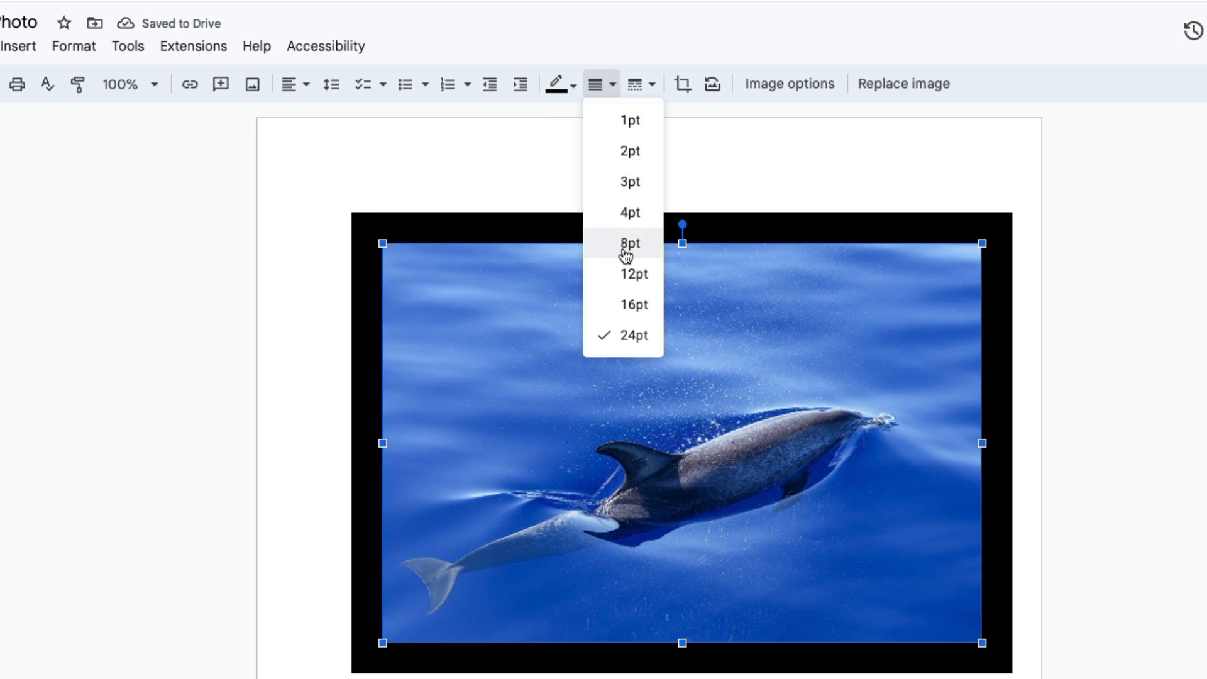
pyautogui.click(630, 243)
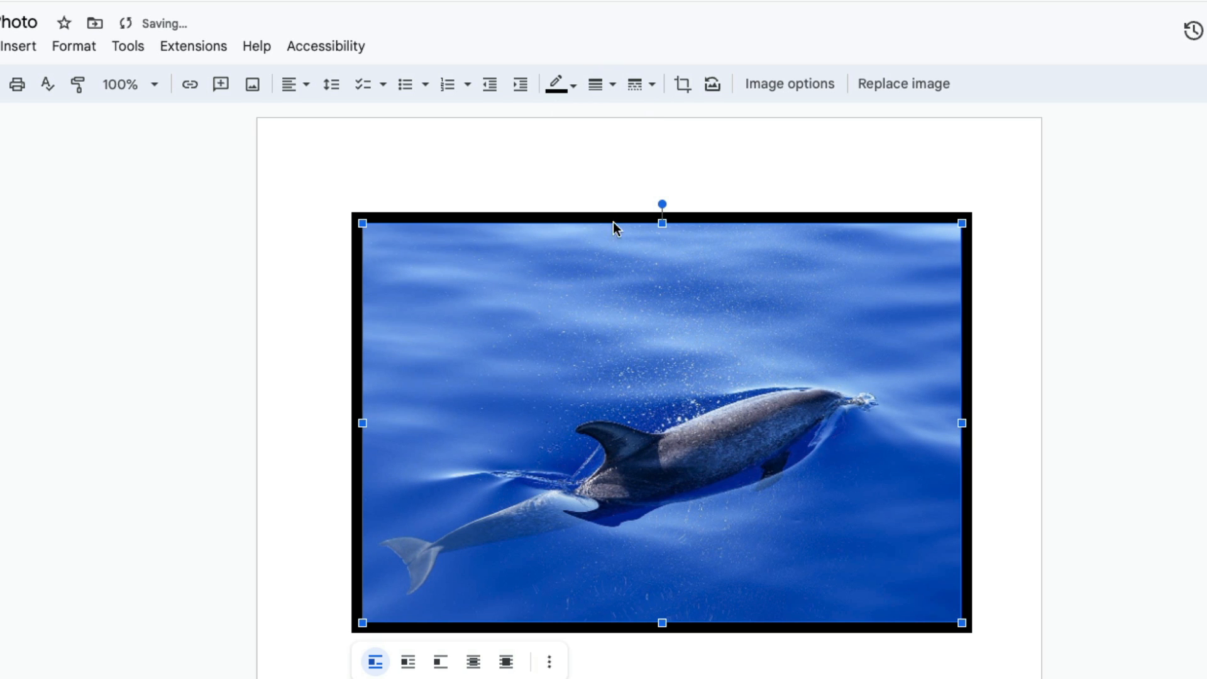
pyautogui.moveTo(568, 116)
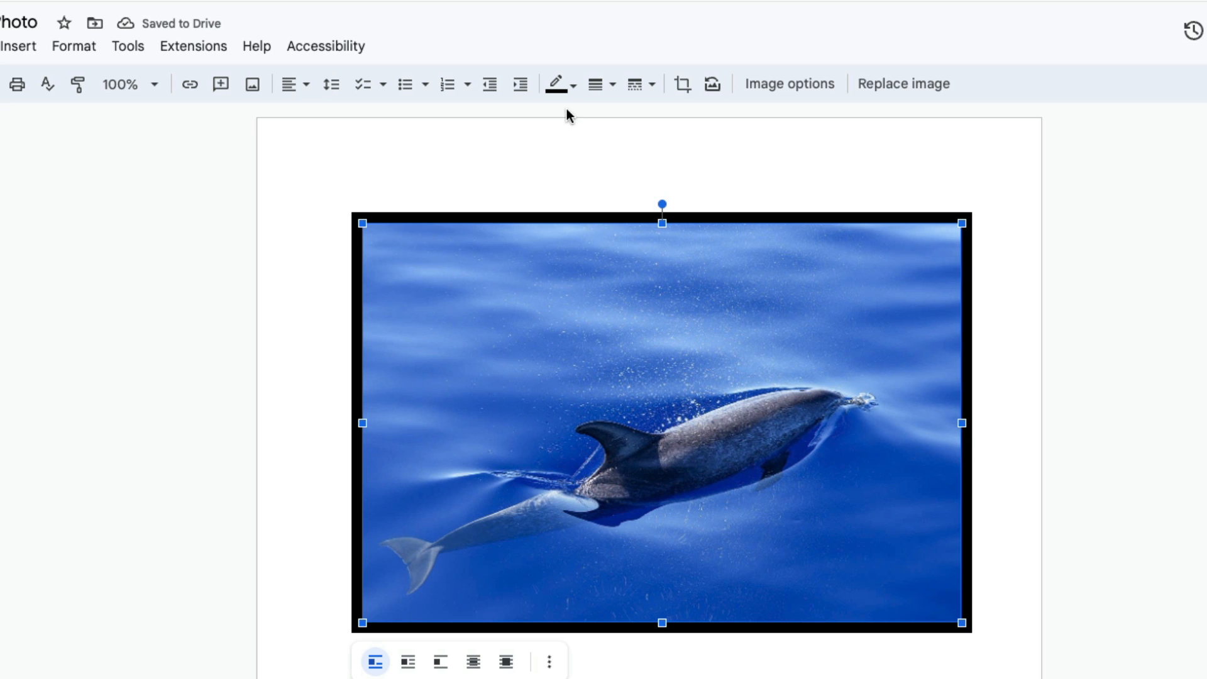
pyautogui.moveTo(558, 84)
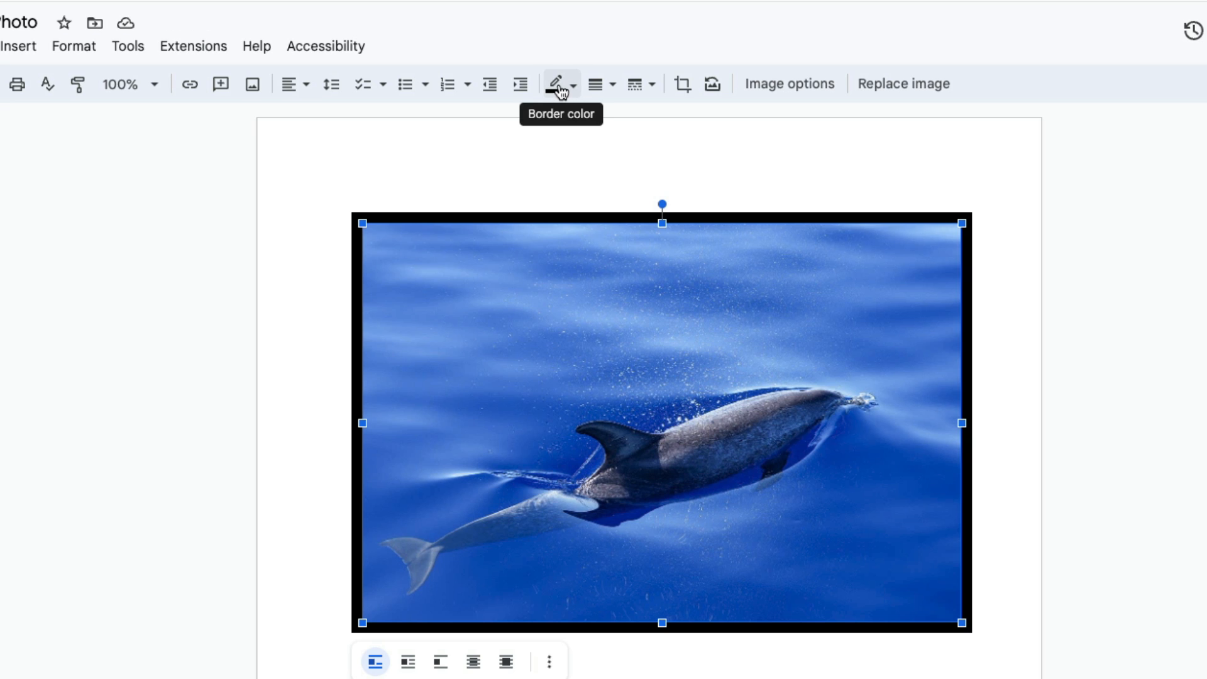
# Browse border colours, trying Add a custom colour and the eyedropper without applying any.
pyautogui.click(557, 84)
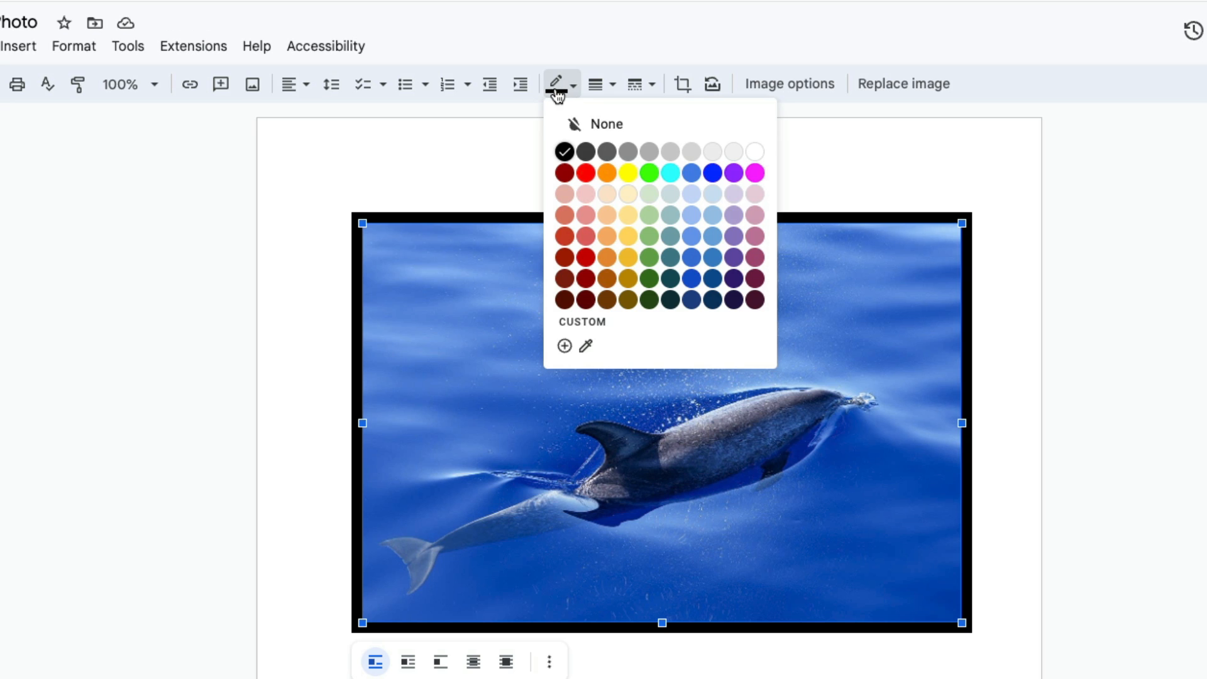
pyautogui.moveTo(584, 195)
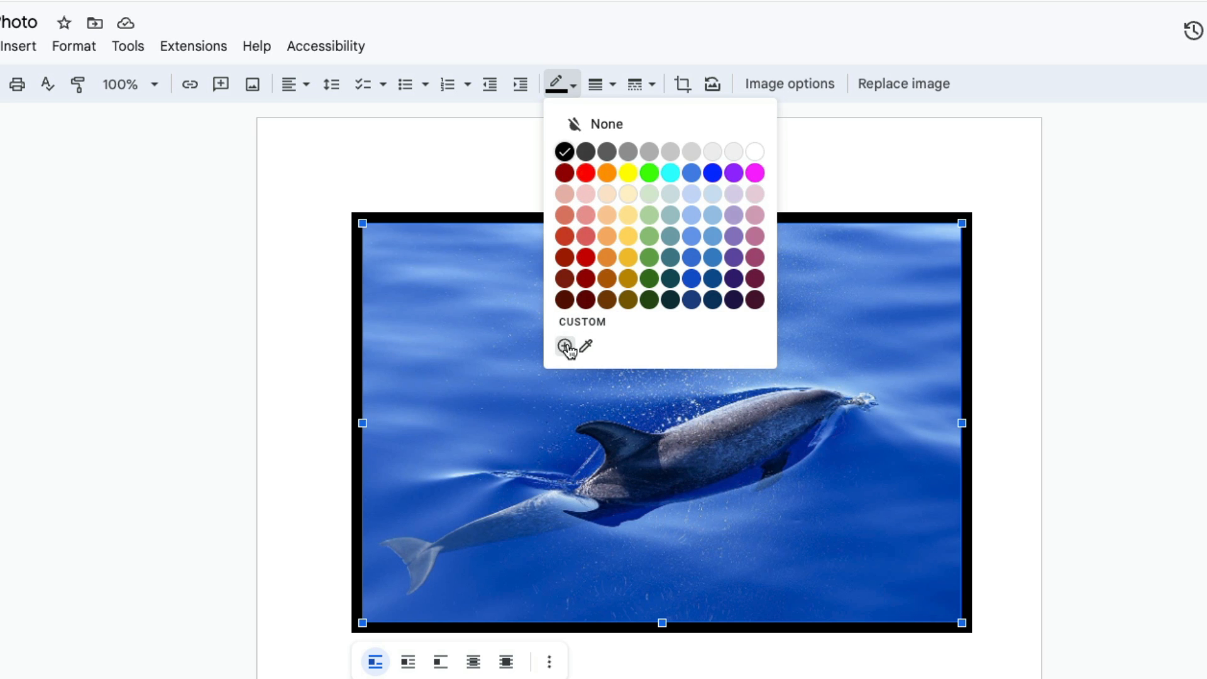
pyautogui.moveTo(563, 346)
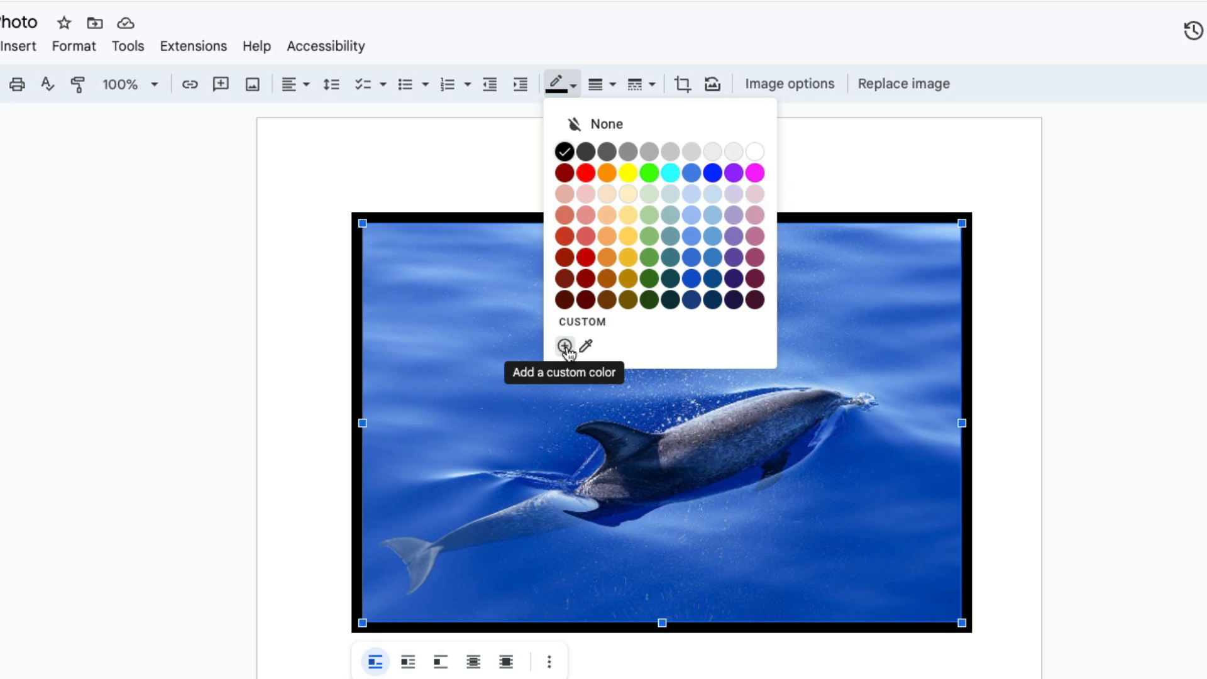
pyautogui.click(563, 345)
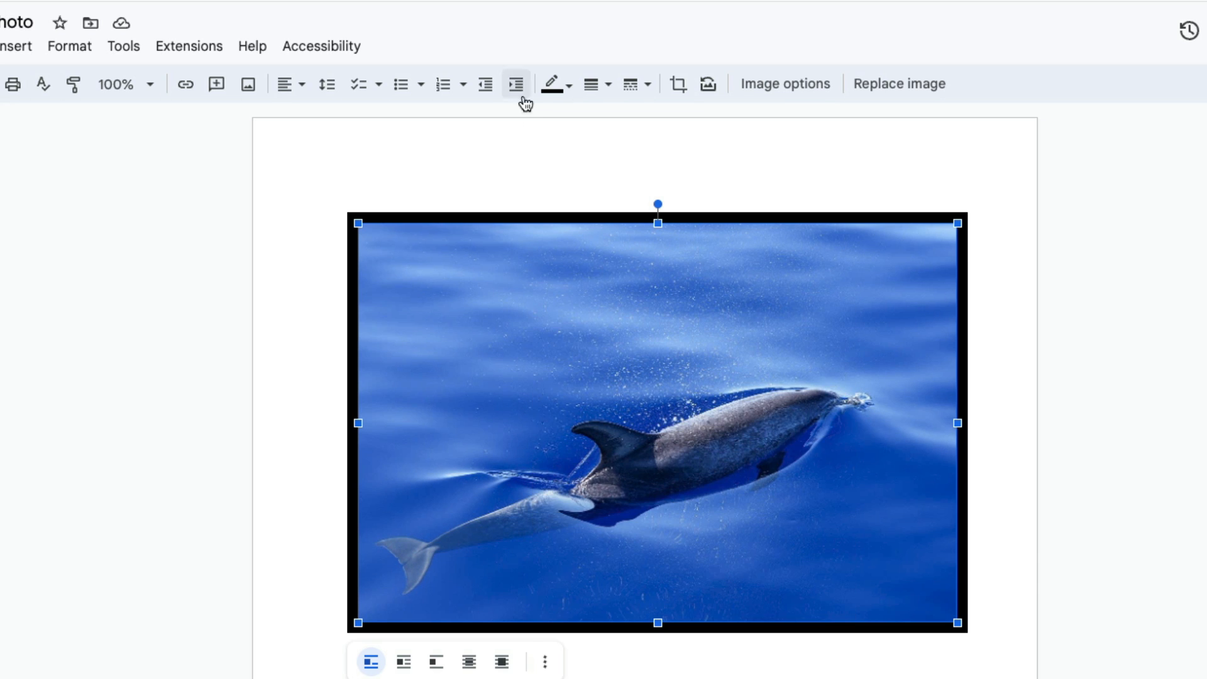
pyautogui.click(551, 83)
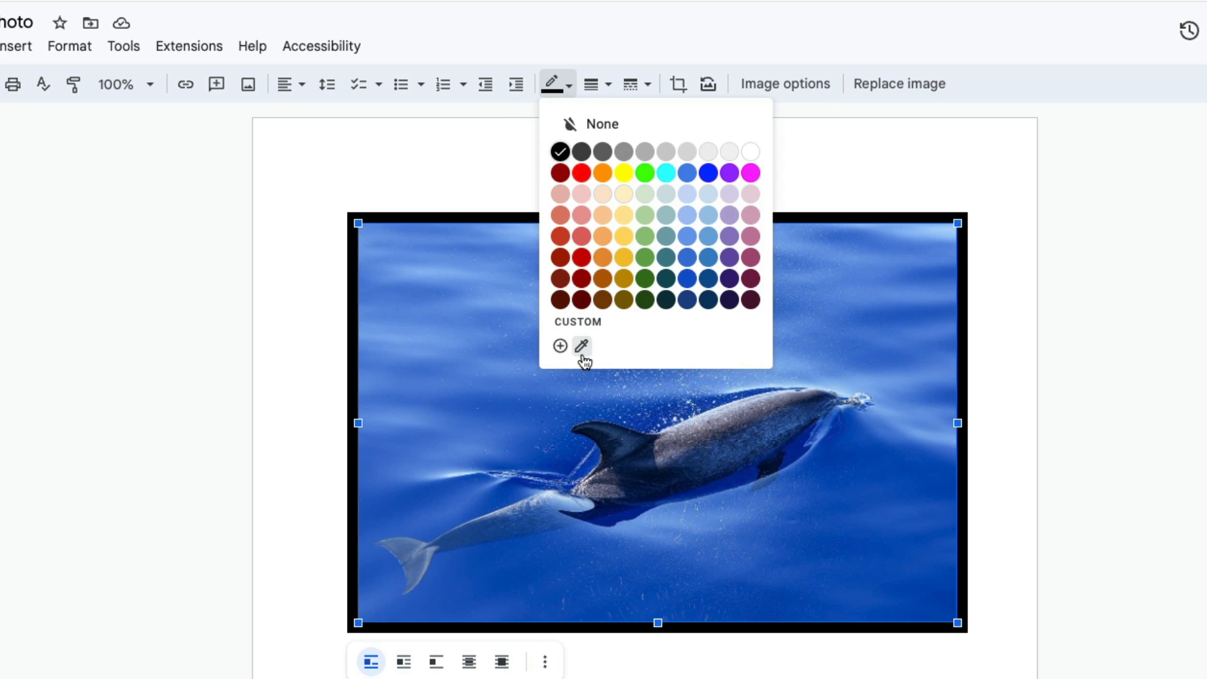
pyautogui.click(581, 346)
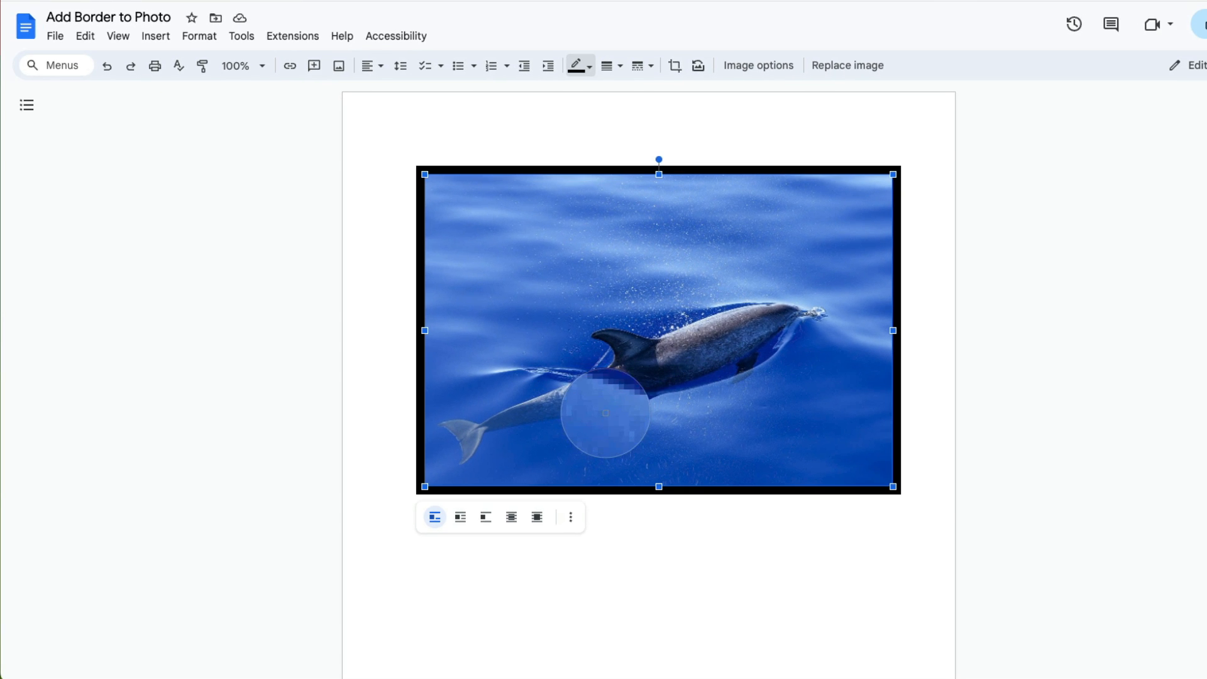
pyautogui.click(577, 64)
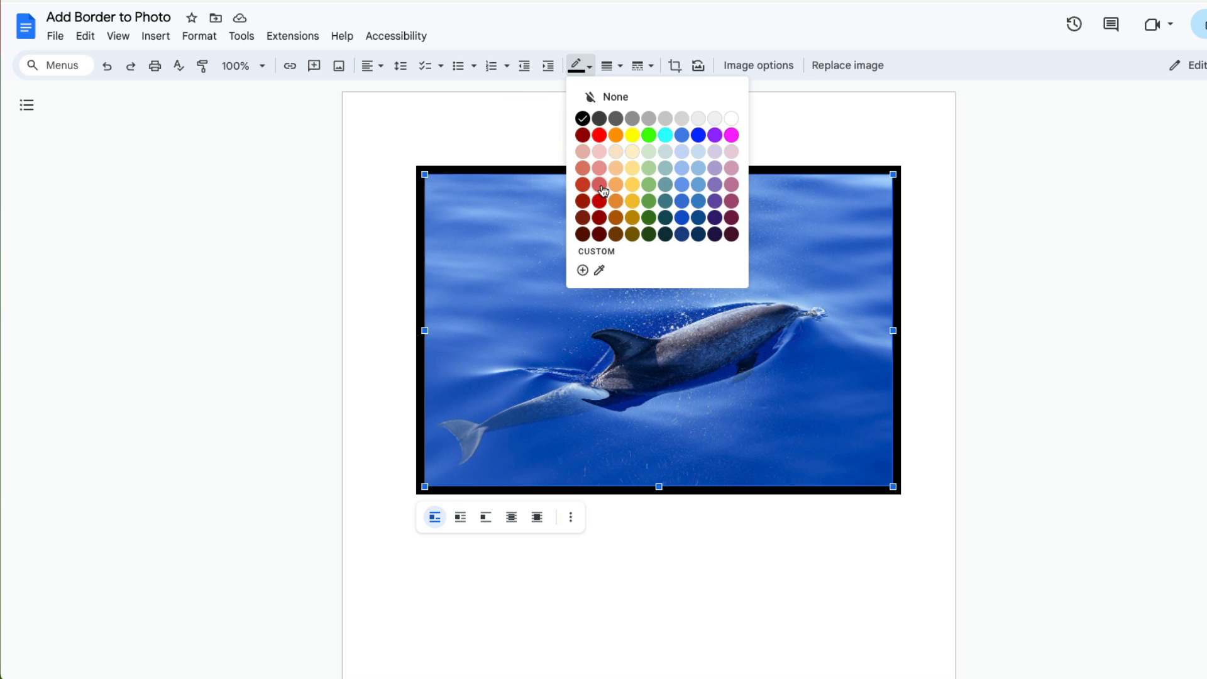